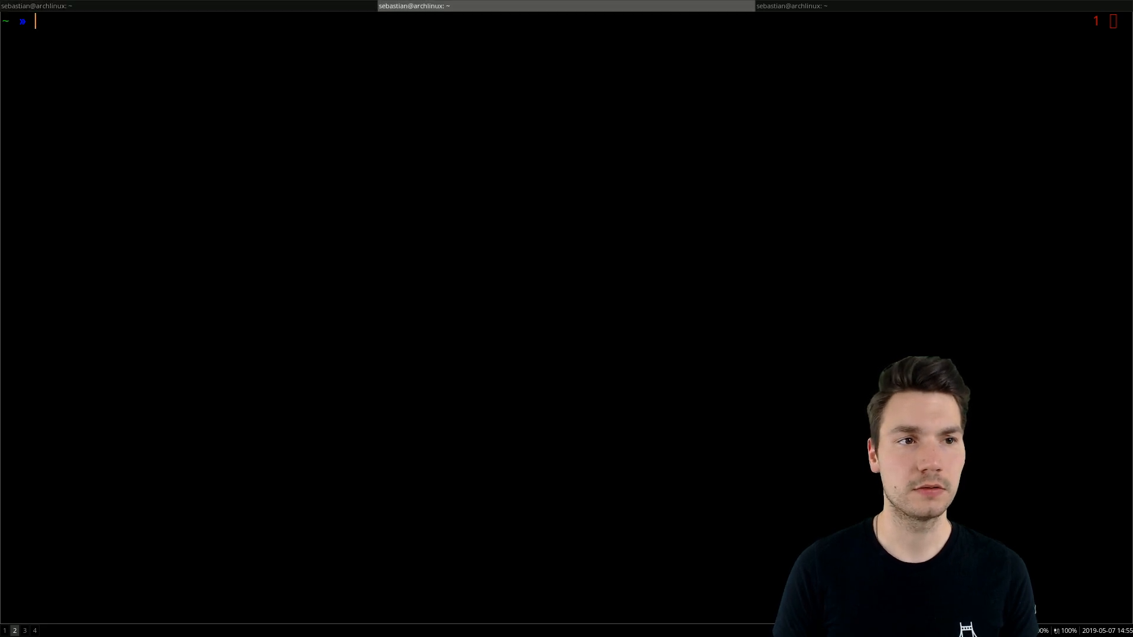
# Step: Focus the right-hand terminal and run 'echo goodbye' in it
pyautogui.click(791, 6)
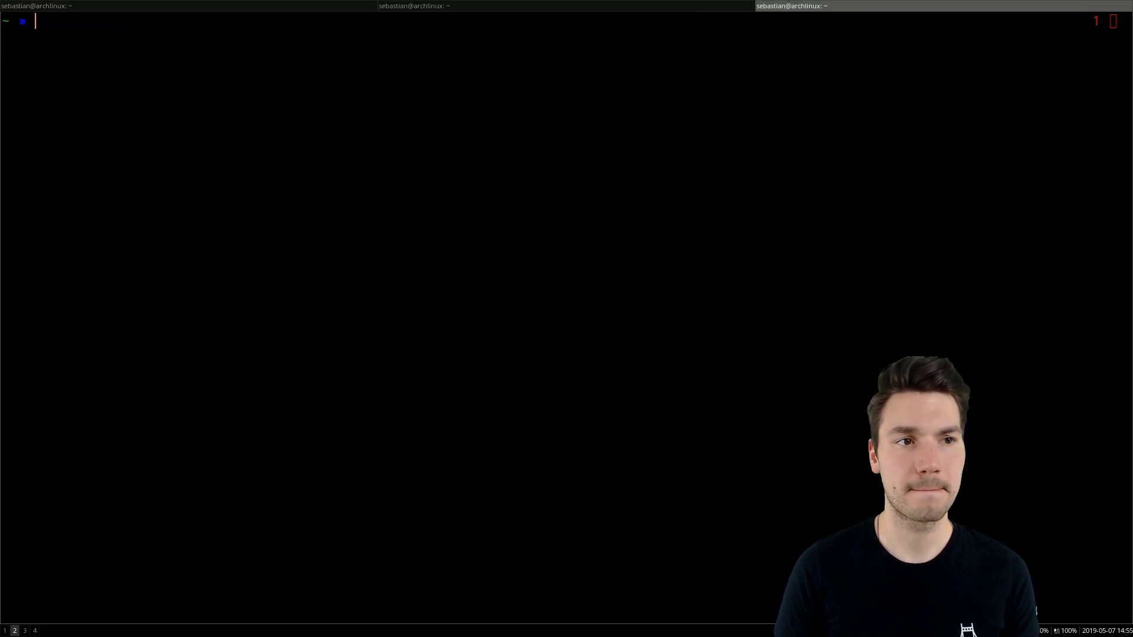
pyautogui.write('echo goodbye')
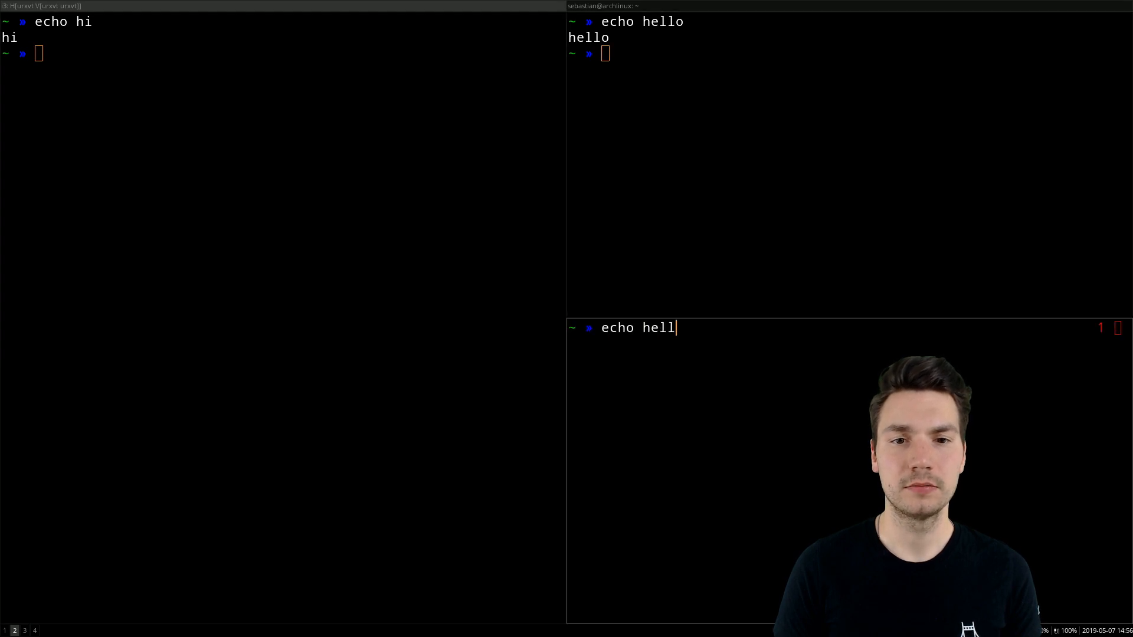
pyautogui.press('Return')
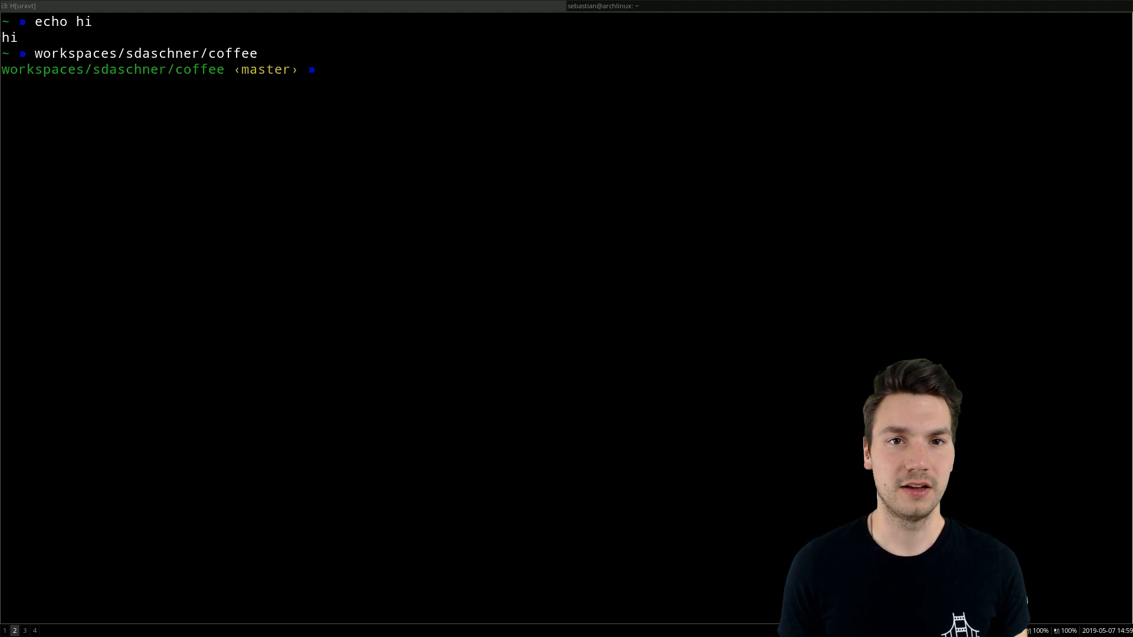
pyautogui.write('sudo wifi-menu')
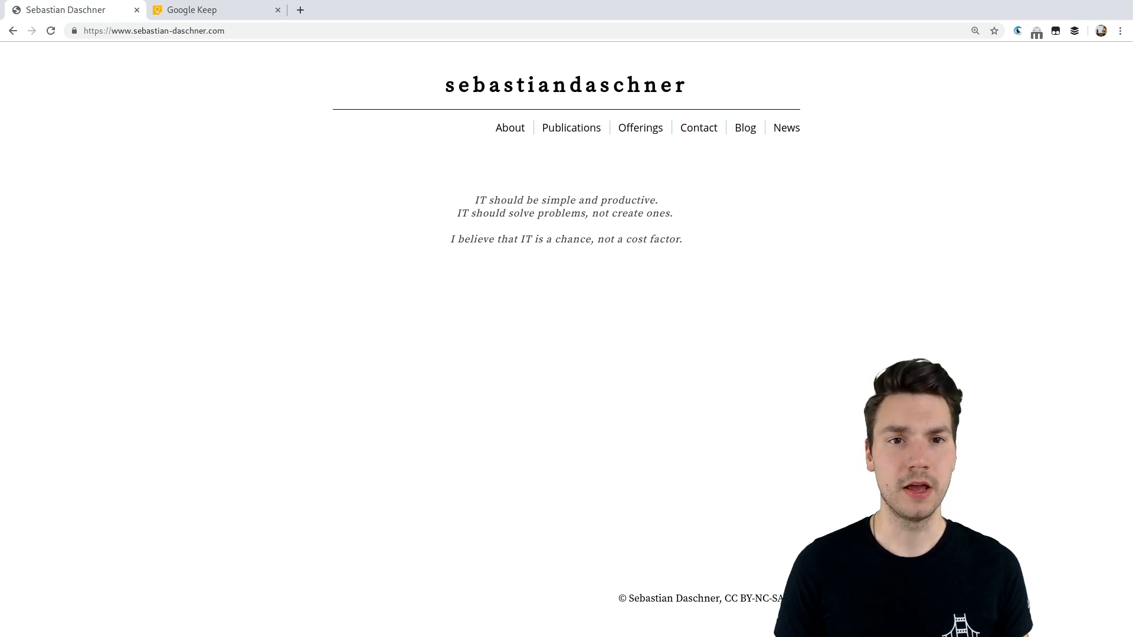
# Step: Follow the Vimium link hint to the Publications page and scroll back to its top
pyautogui.press('f')
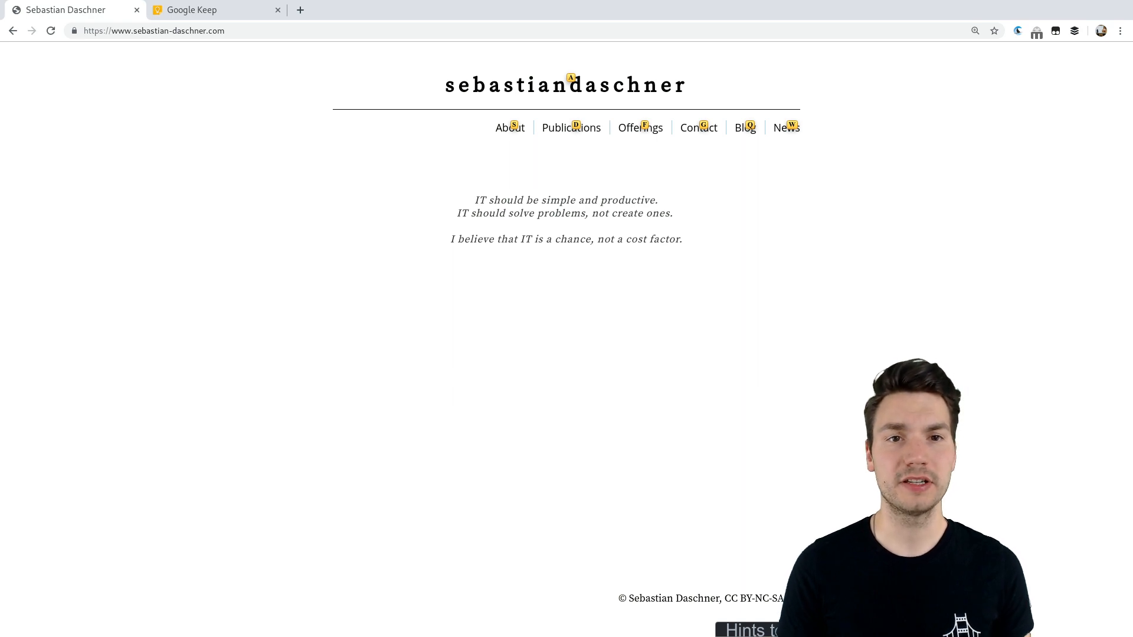
pyautogui.click(505, 127)
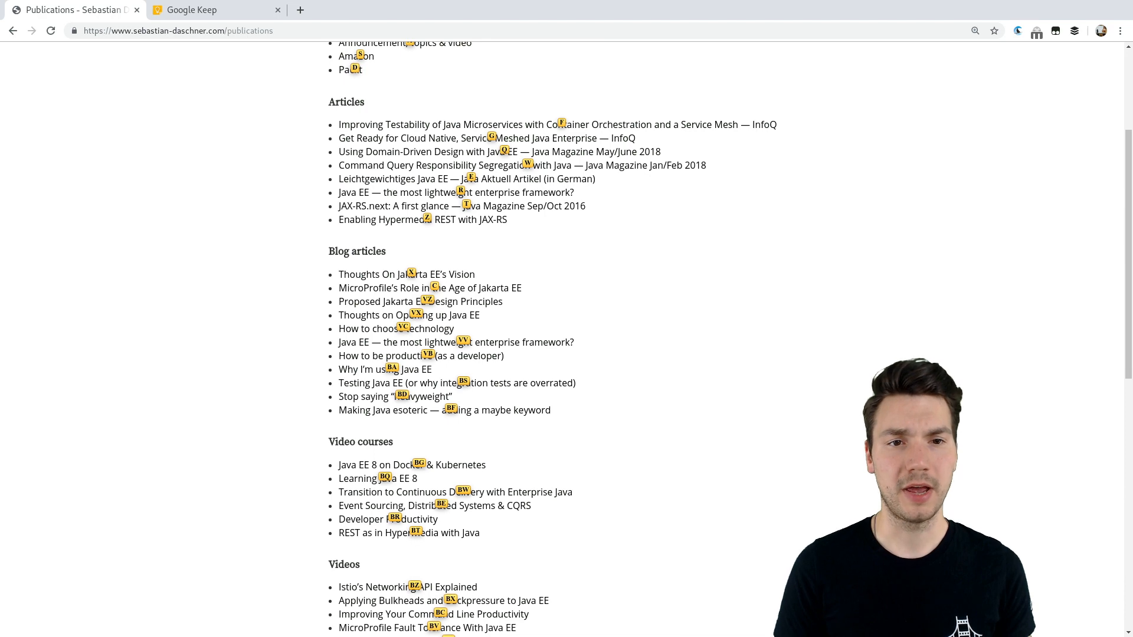
pyautogui.scroll(3)
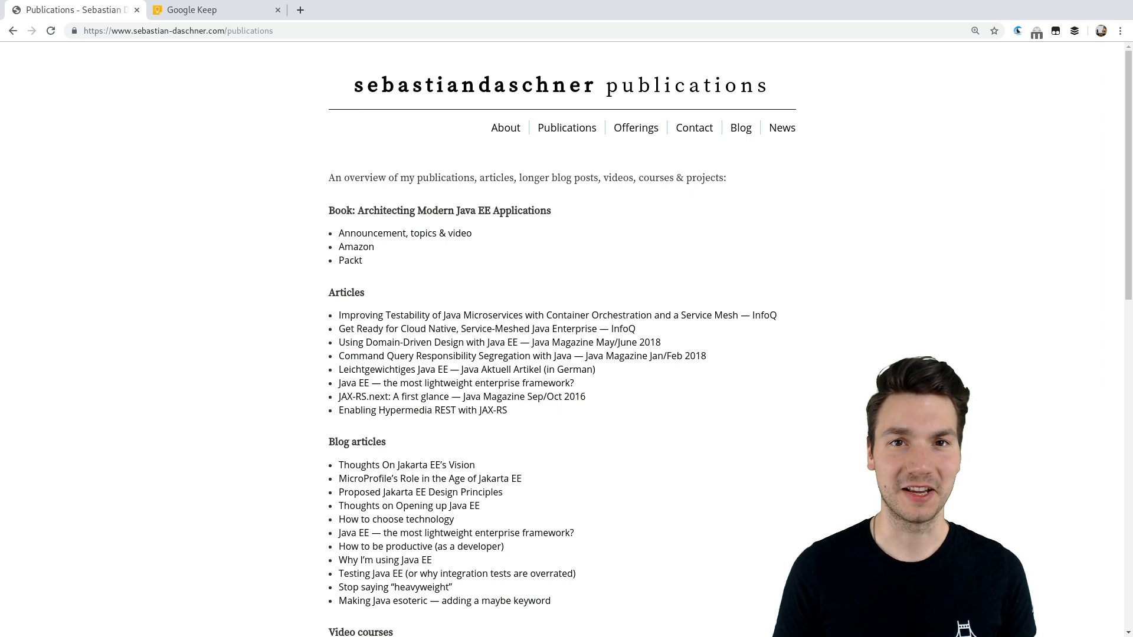
# Step: Switch to the Google Keep note and enter 'Hello world' into its body
pyautogui.click(213, 9)
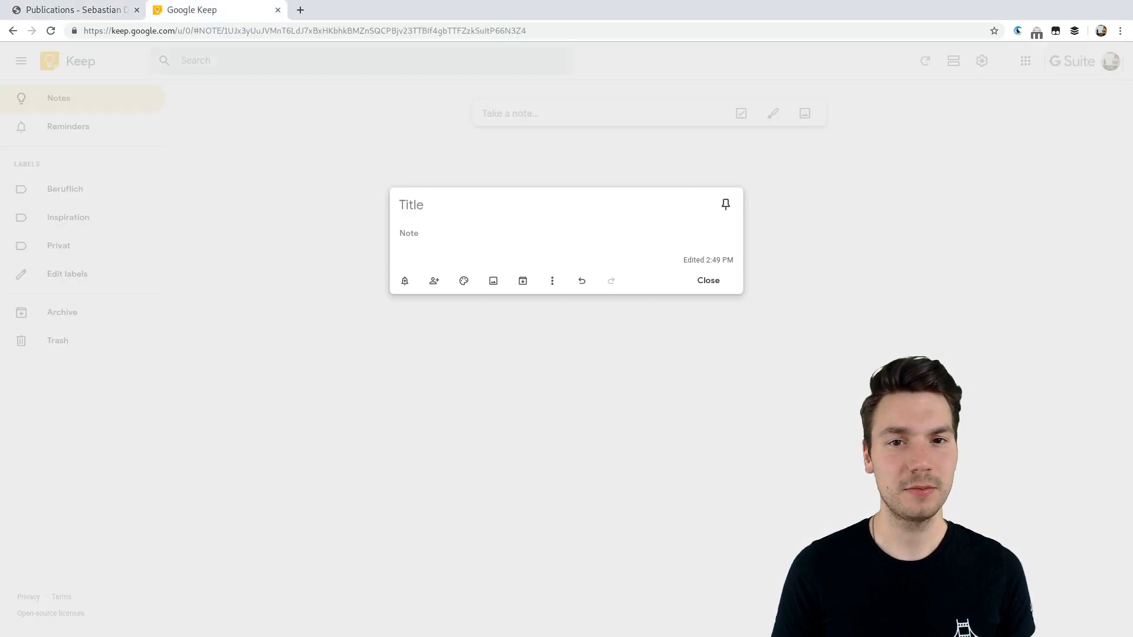
pyautogui.write('Hello')
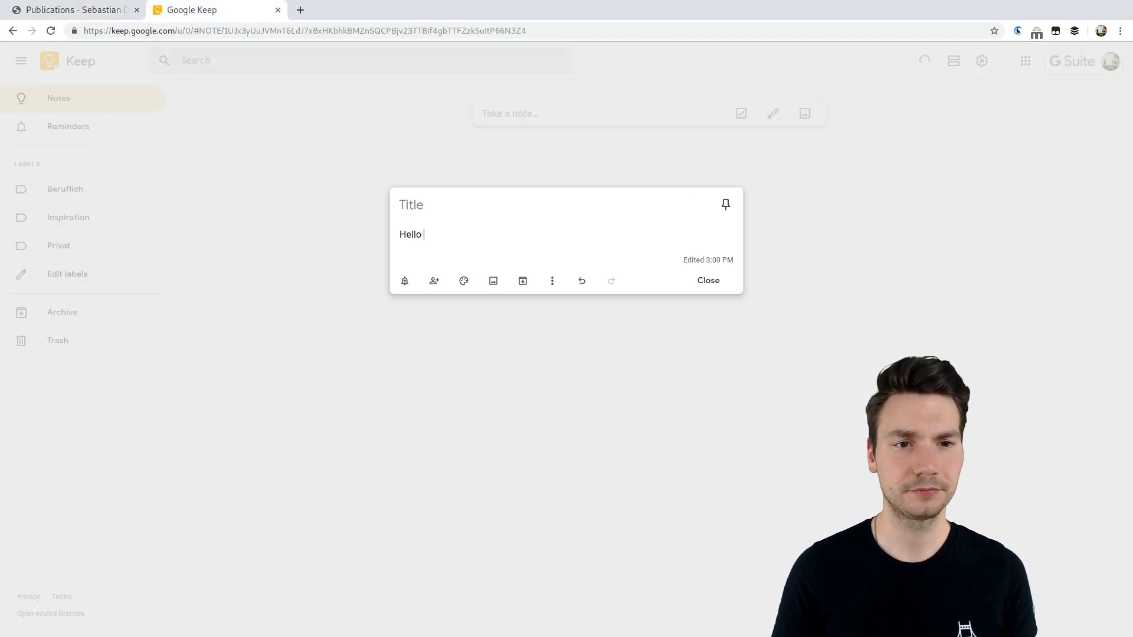
pyautogui.write('world')
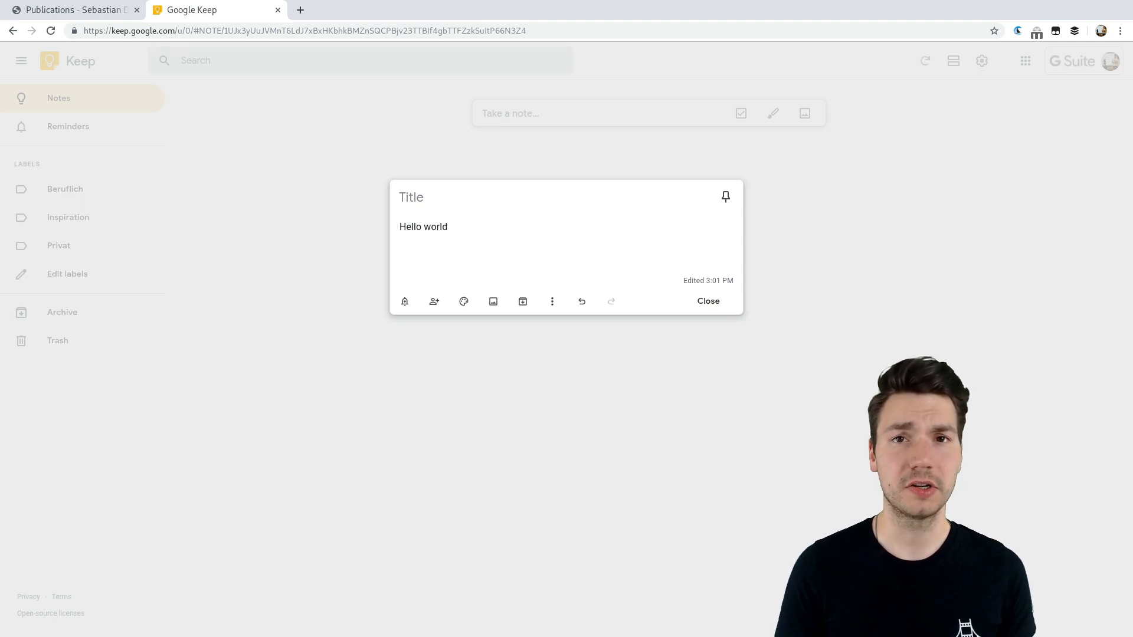
pyautogui.click(433, 255)
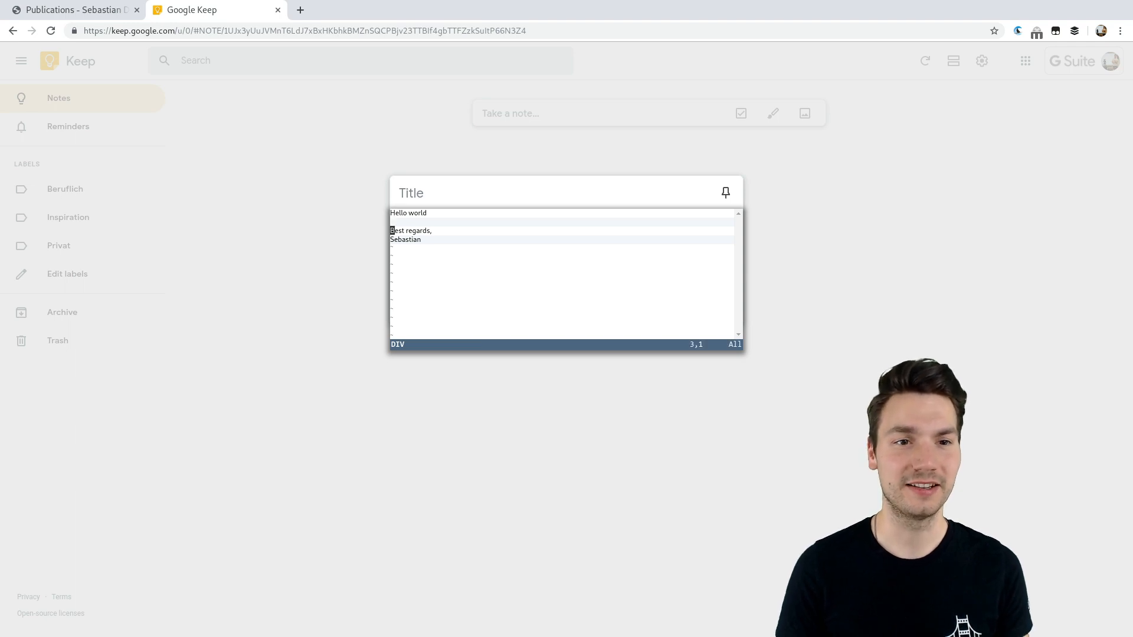
# Step: Edit the note body in the external Vim editor, adding 'Best regards,' and 'Sebastian'
pyautogui.click(392, 213)
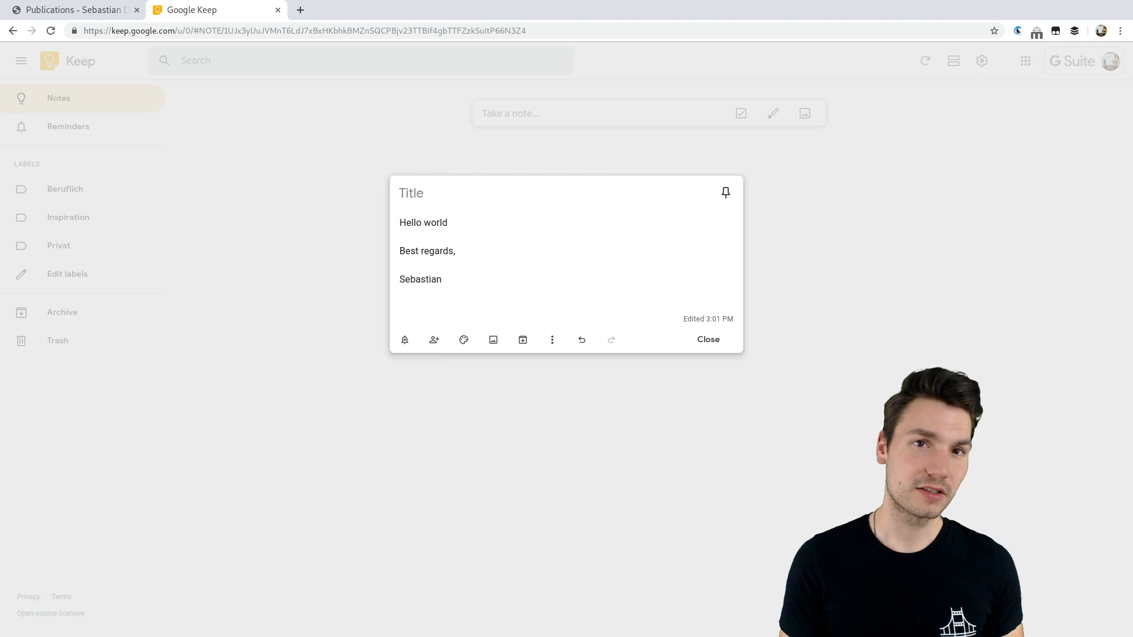
pyautogui.click(401, 223)
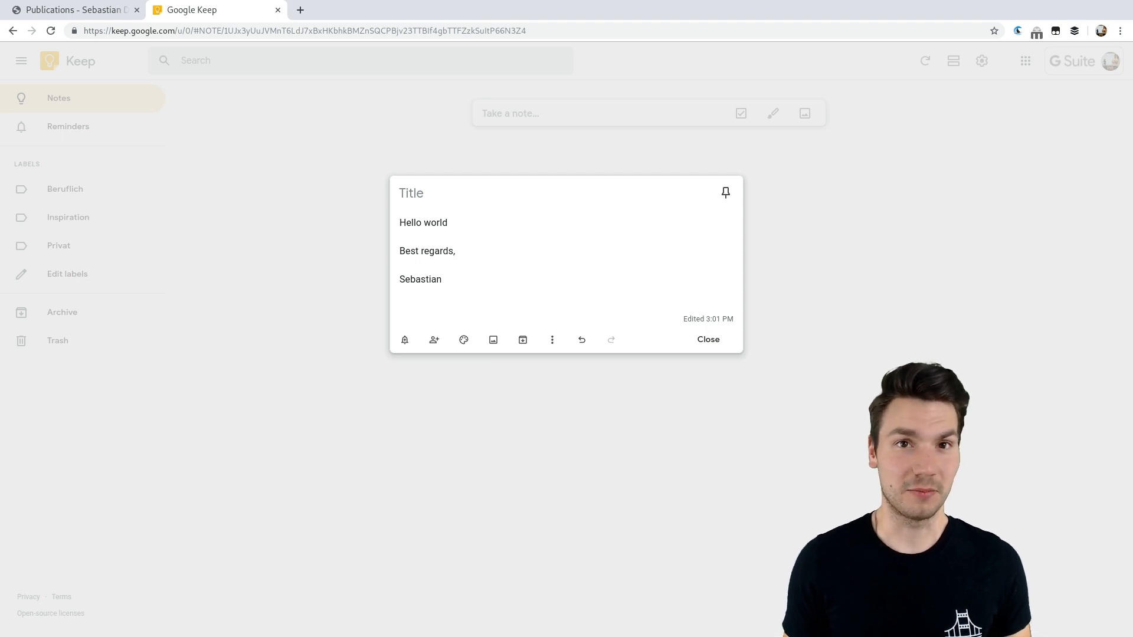
pyautogui.click(401, 223)
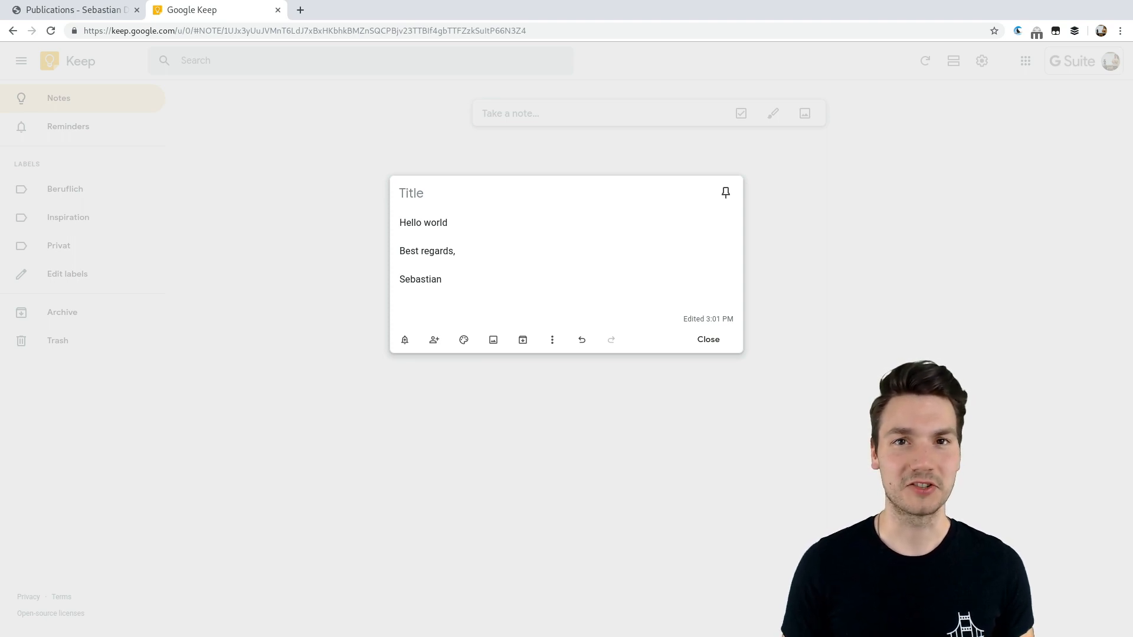
pyautogui.click(400, 223)
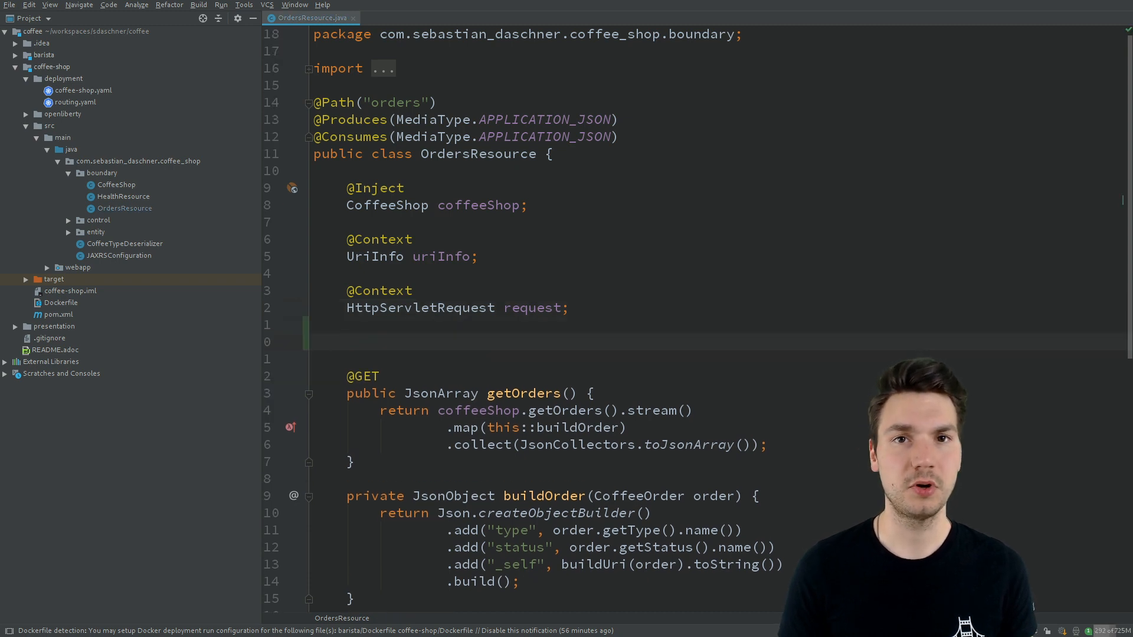
pyautogui.write('i')
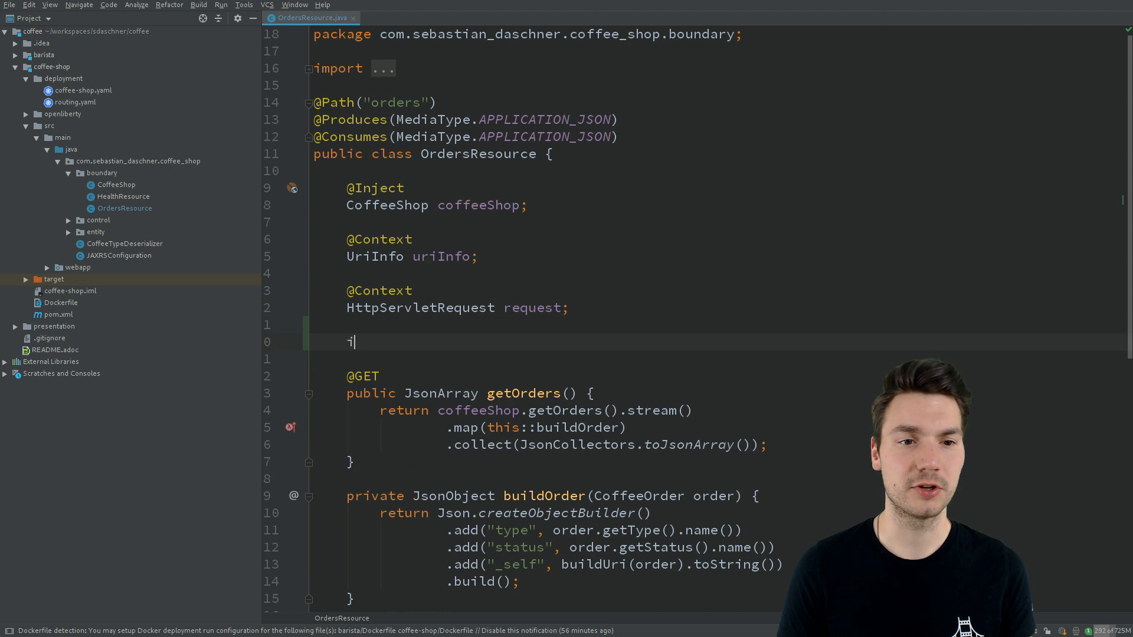
pyautogui.write('@Inject')
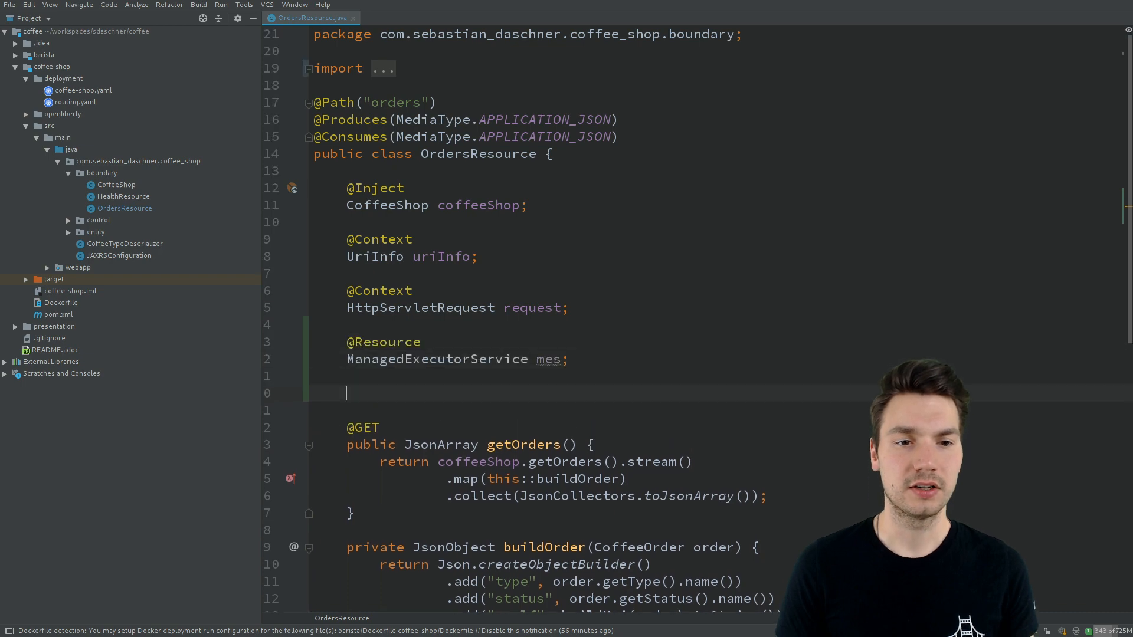
pyautogui.write('pds')
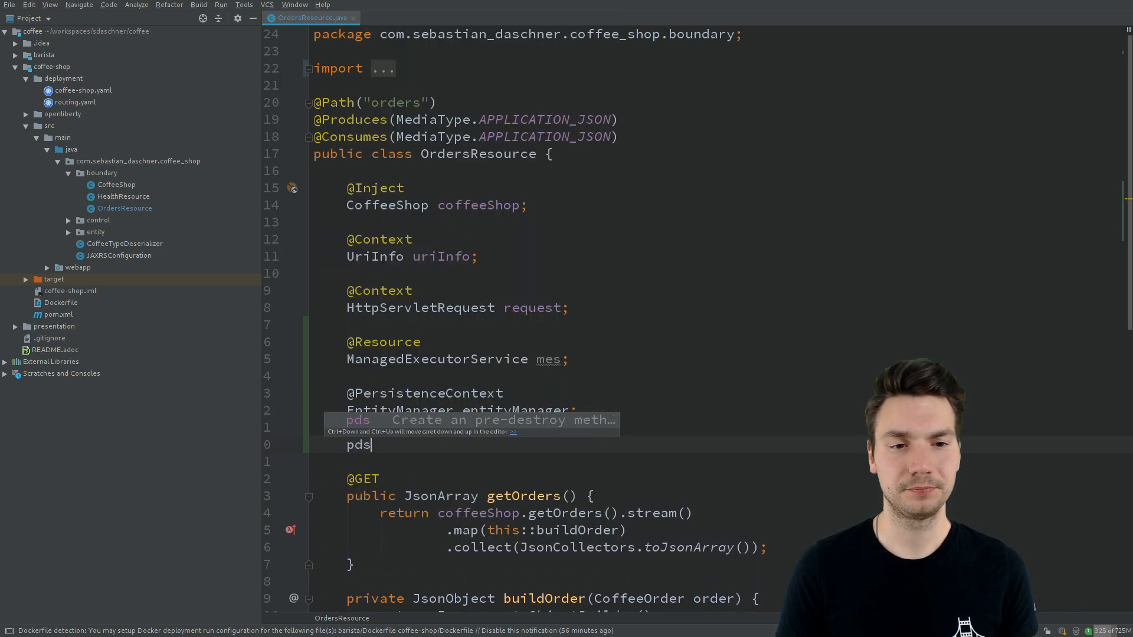
pyautogui.press('Tab')
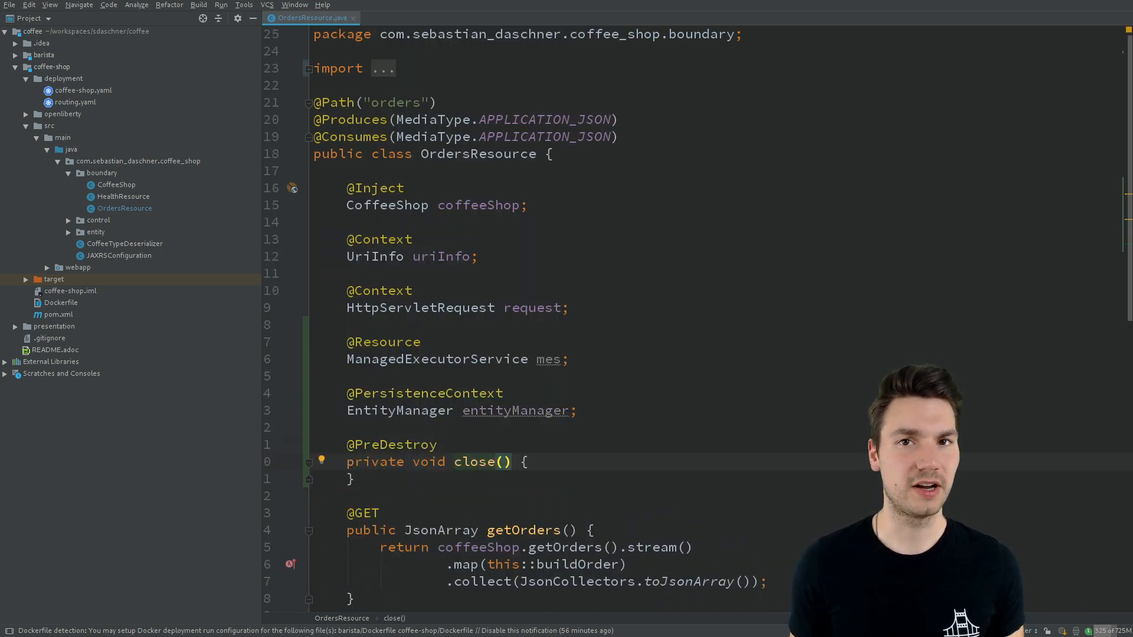